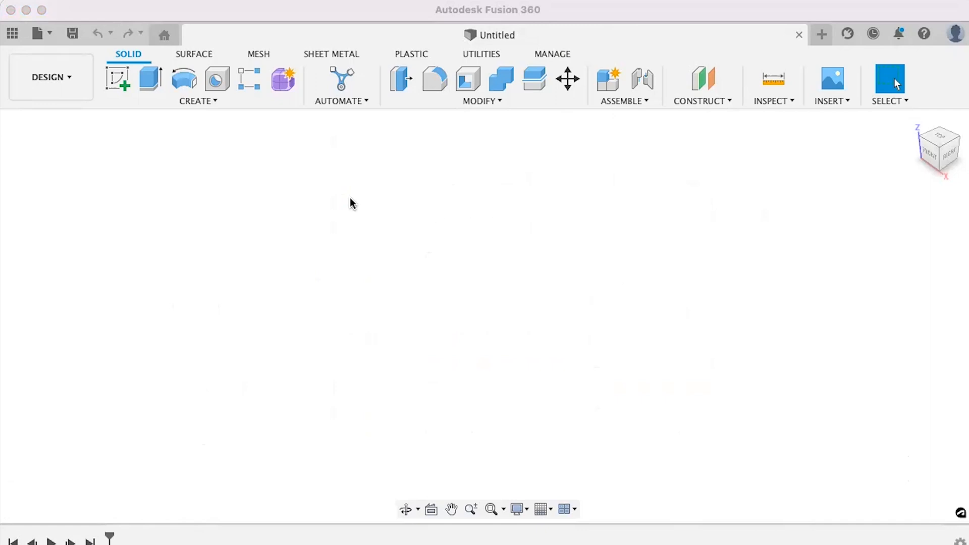
Create a new sketch and immediately finish it empty
left_click(117, 78)
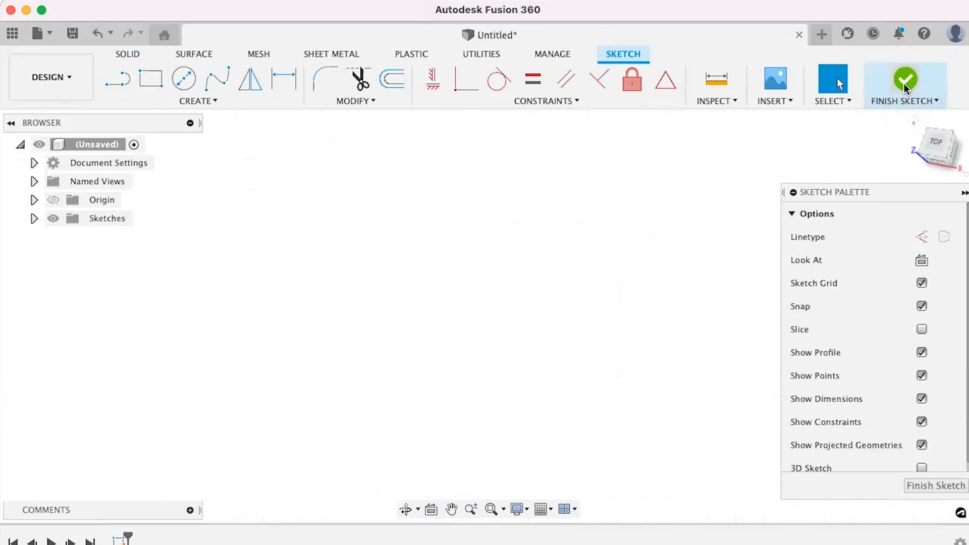
left_click(905, 81)
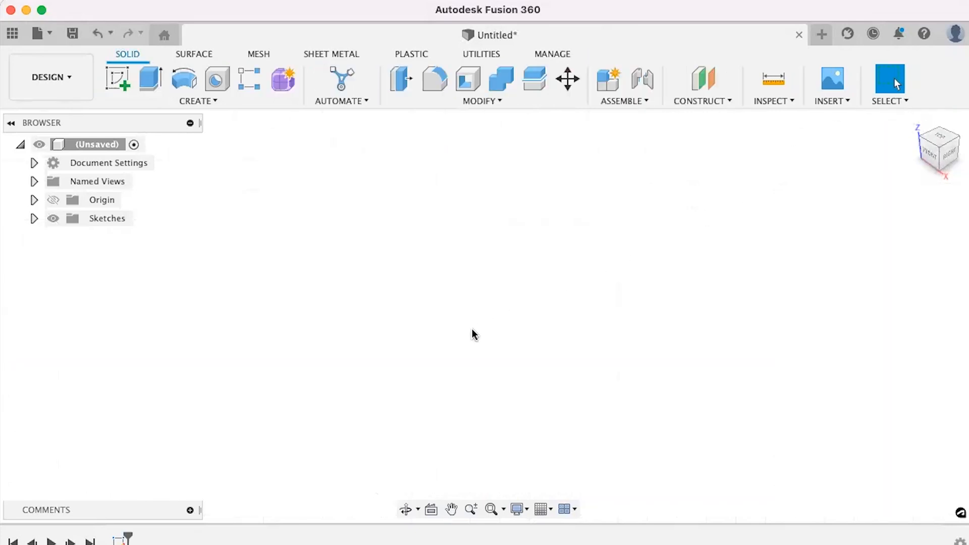
mouse_move(516, 310)
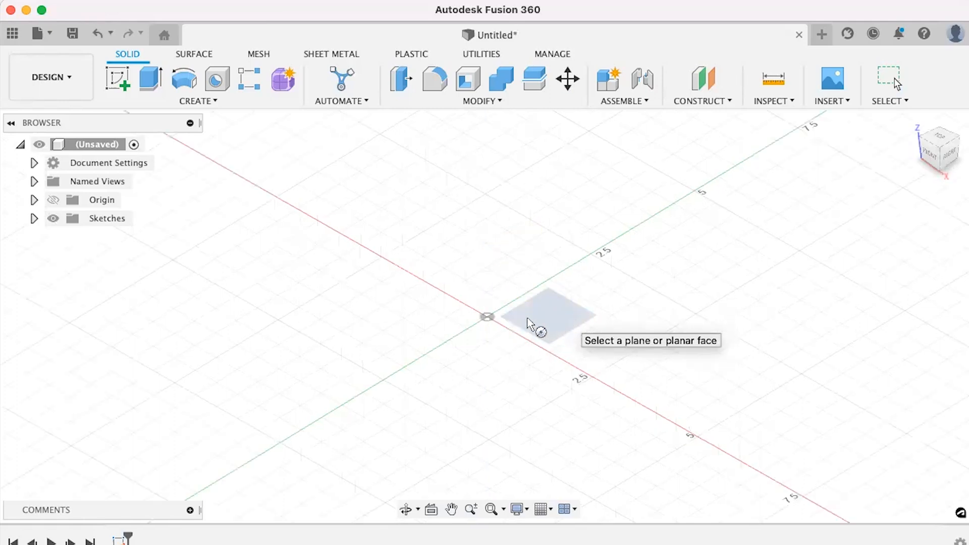
Sketch concentric circles at the origin on the ground plane to form a ring profile
left_click(547, 315)
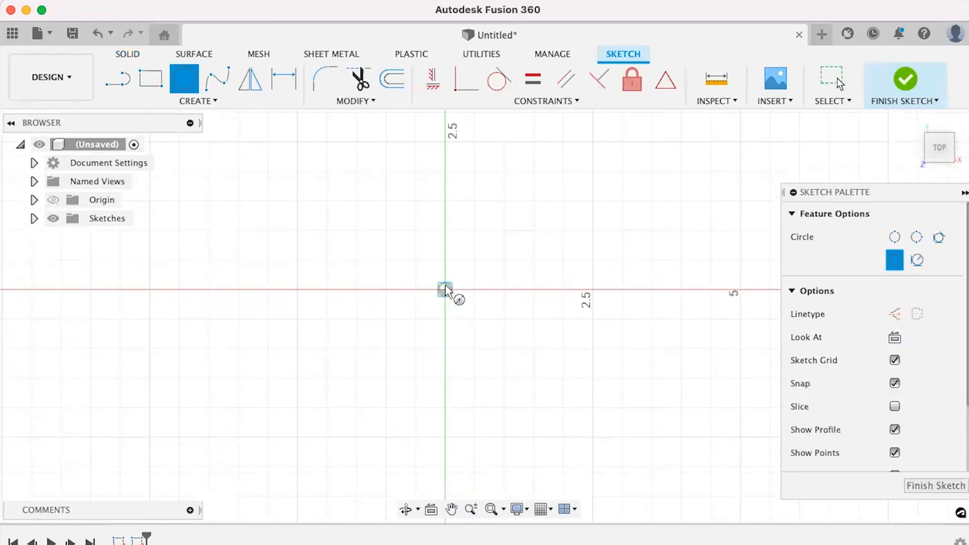
left_click_drag(446, 290, 456, 274)
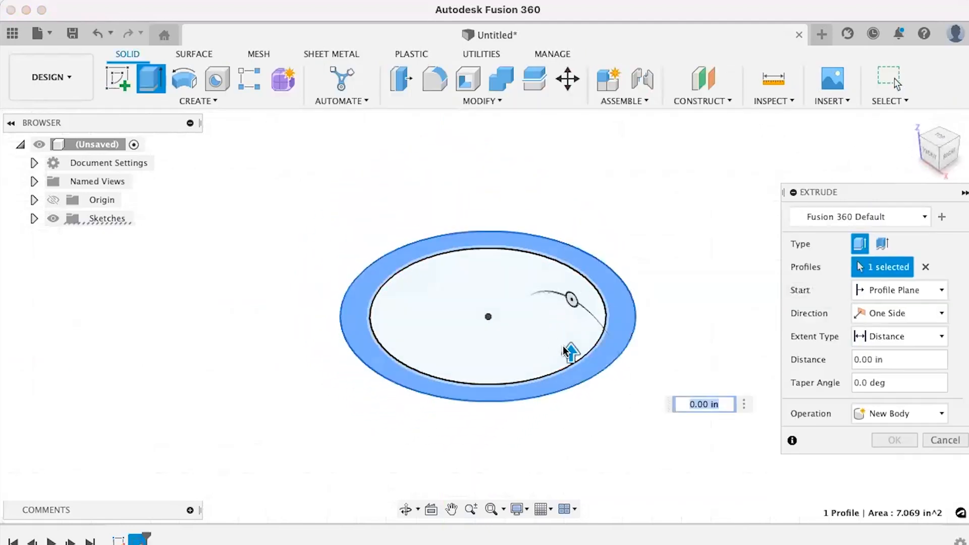
Extrude the ring profile 2 in tall into a solid ring body
left_click_drag(569, 350, 570, 256)
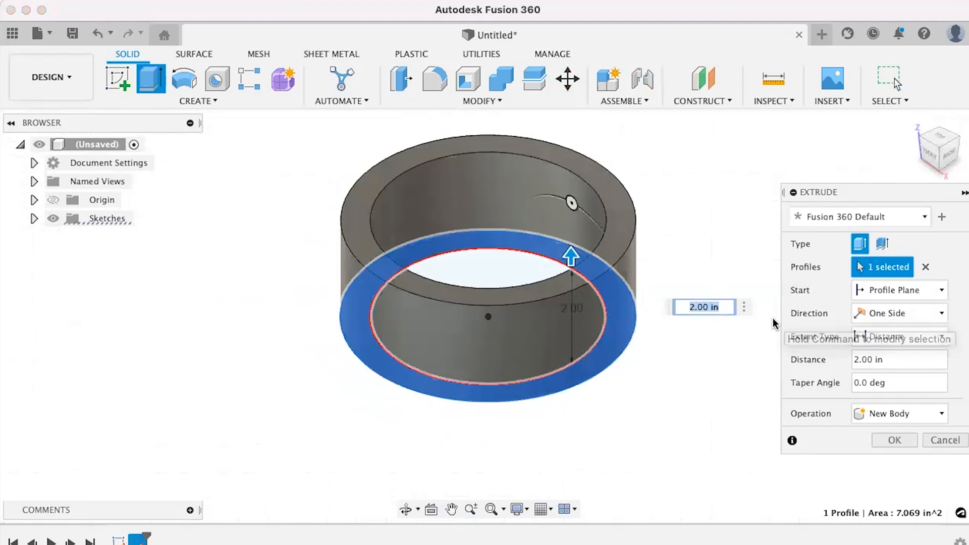
left_click(894, 439)
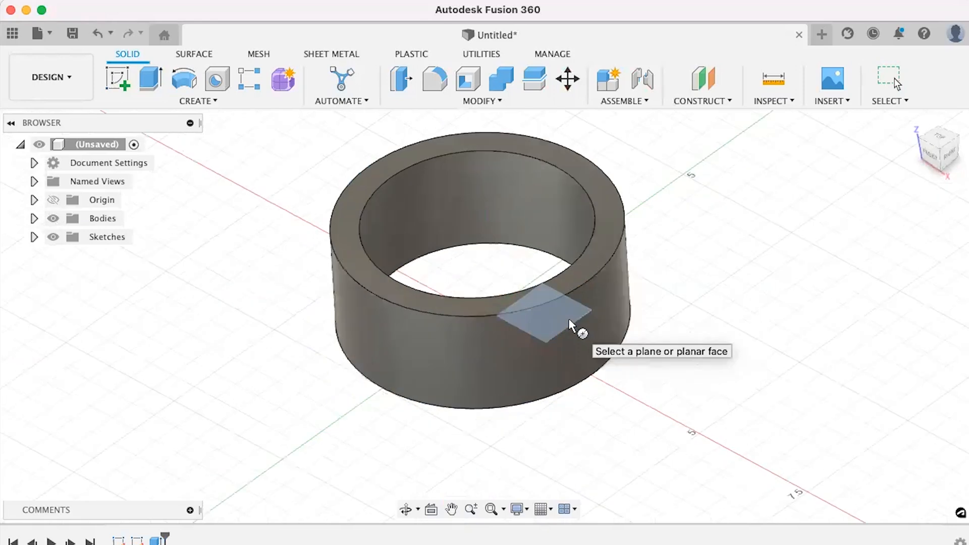
Start a sketch on the ground plane and bring up Change Keyboard Shortcut for Finish Sketch
left_click(544, 309)
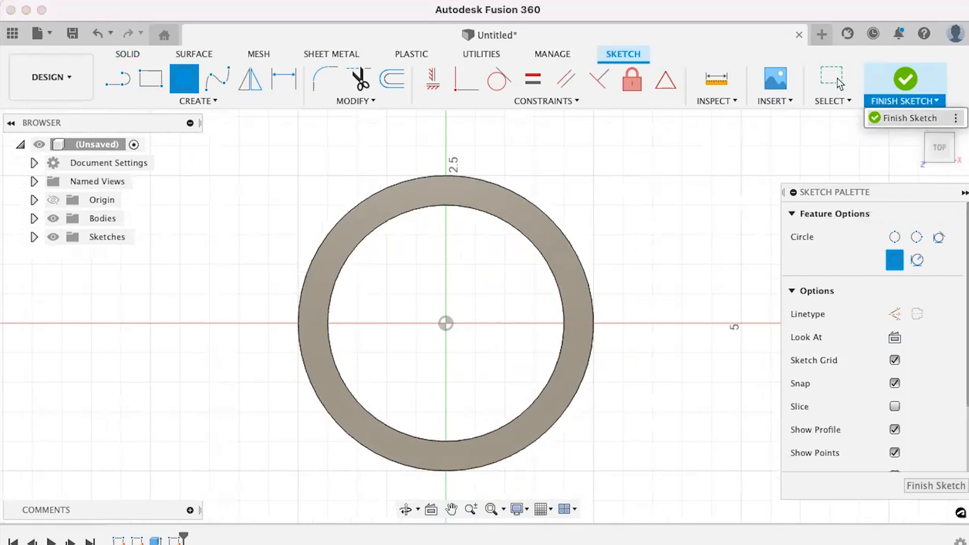
left_click(956, 118)
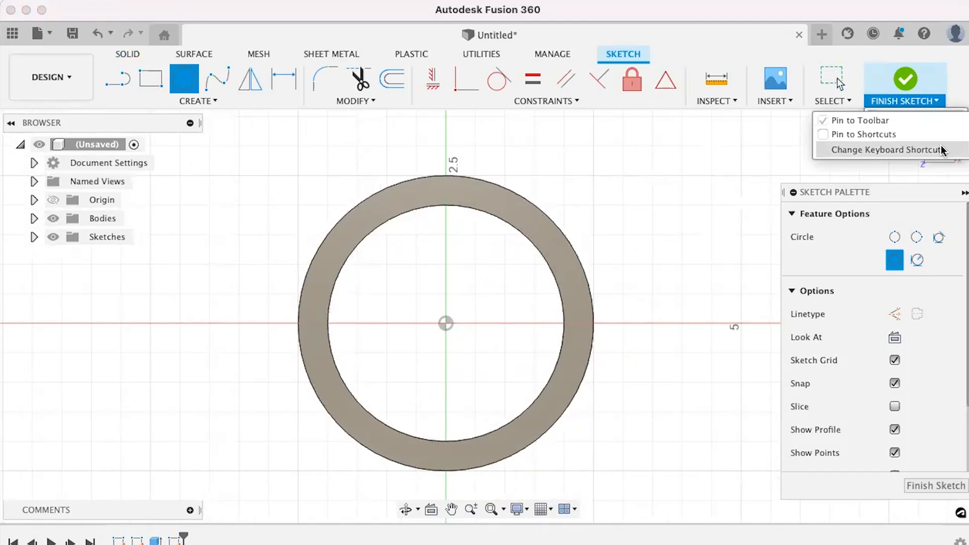
left_click(885, 149)
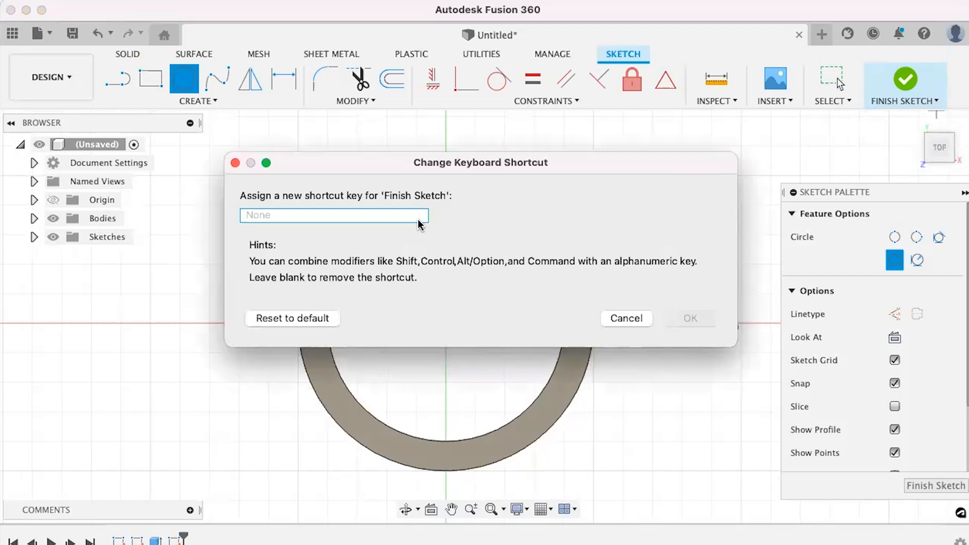
Assign Shift+B as the keyboard shortcut for Finish Sketch
type("shift+b")
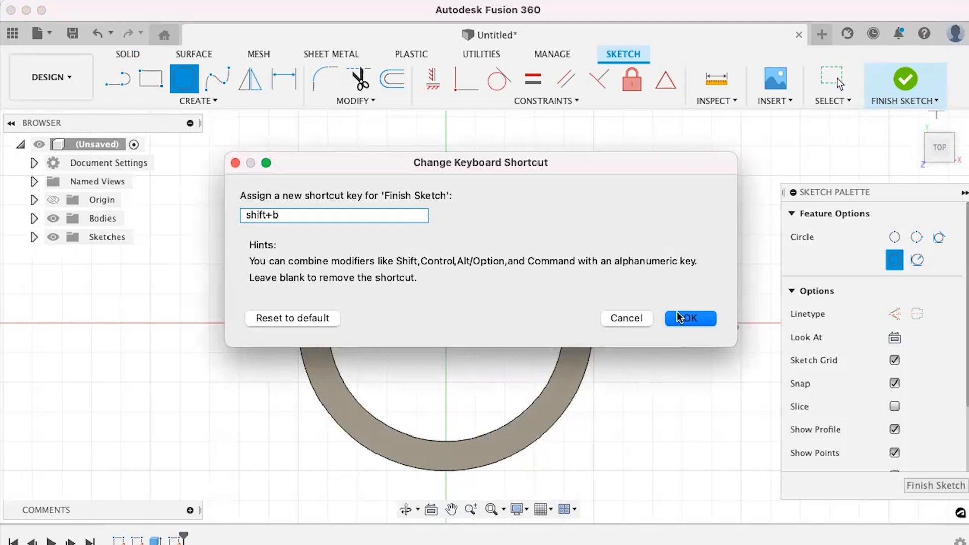
left_click(690, 318)
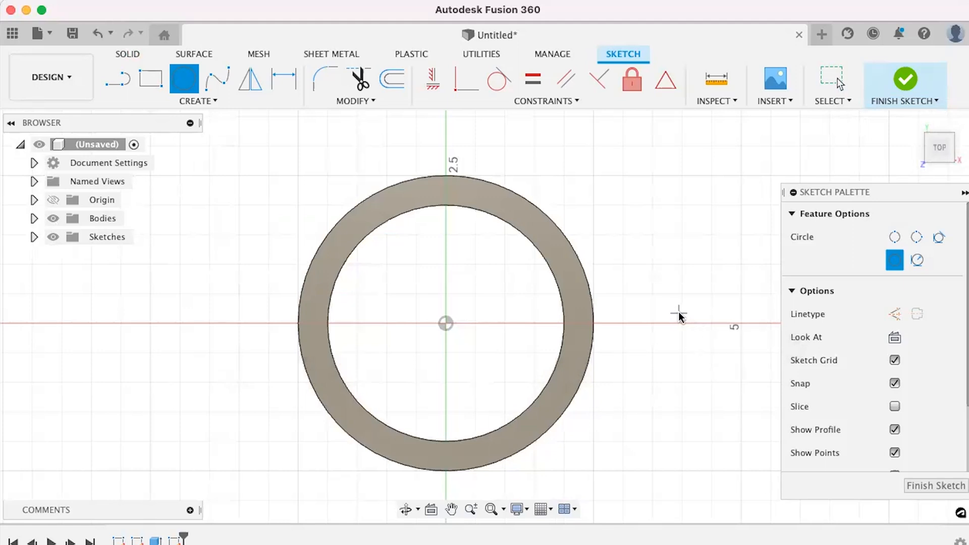
Finish the current sketch and start a fresh sketch on the ground plane
left_click(904, 85)
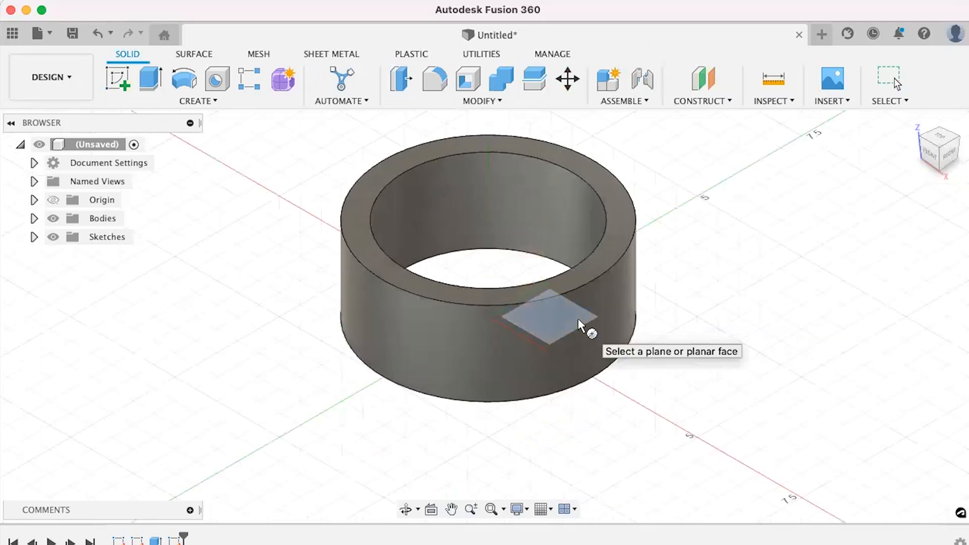
left_click(544, 318)
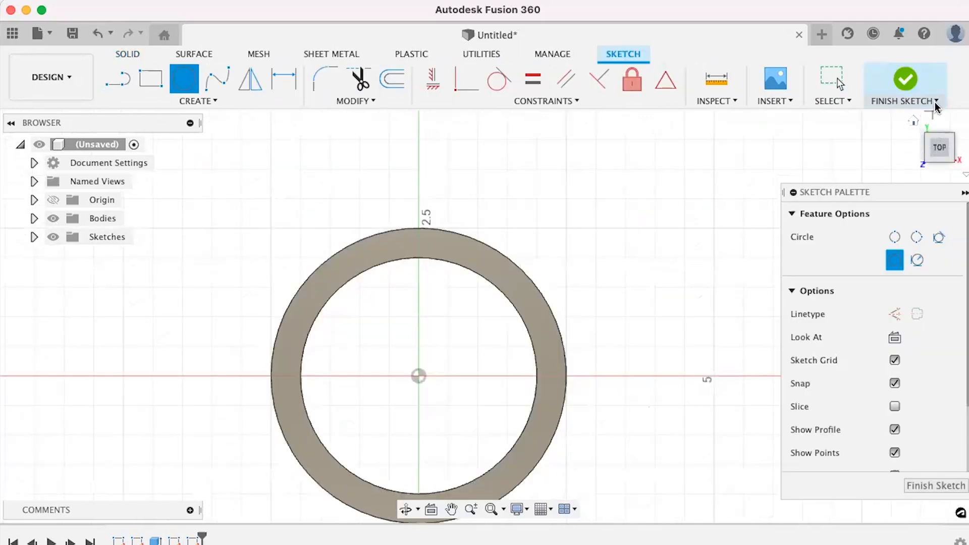